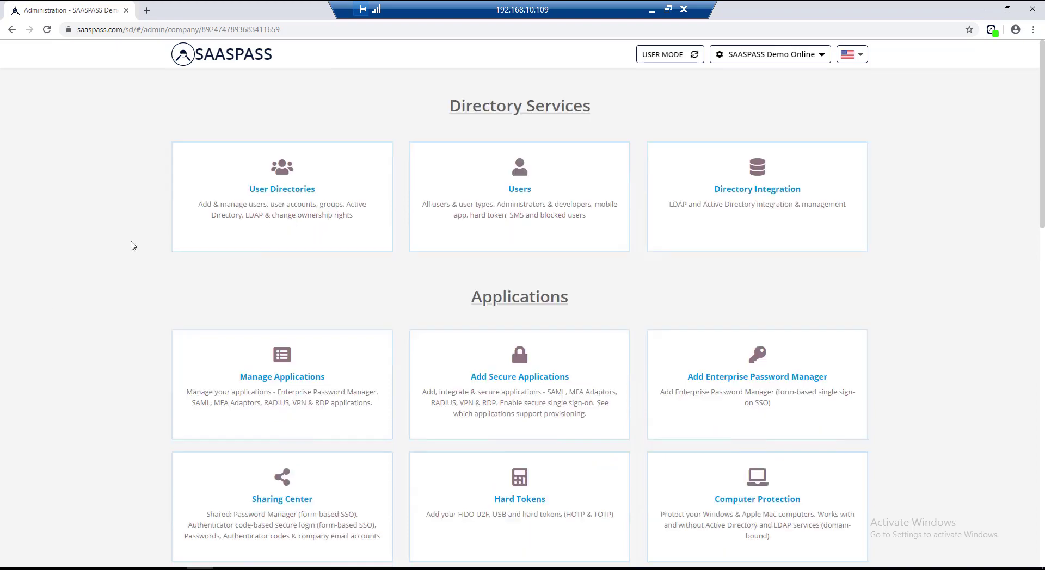
Scroll down the admin dashboard and go to the Policies page
scroll(down, 3)
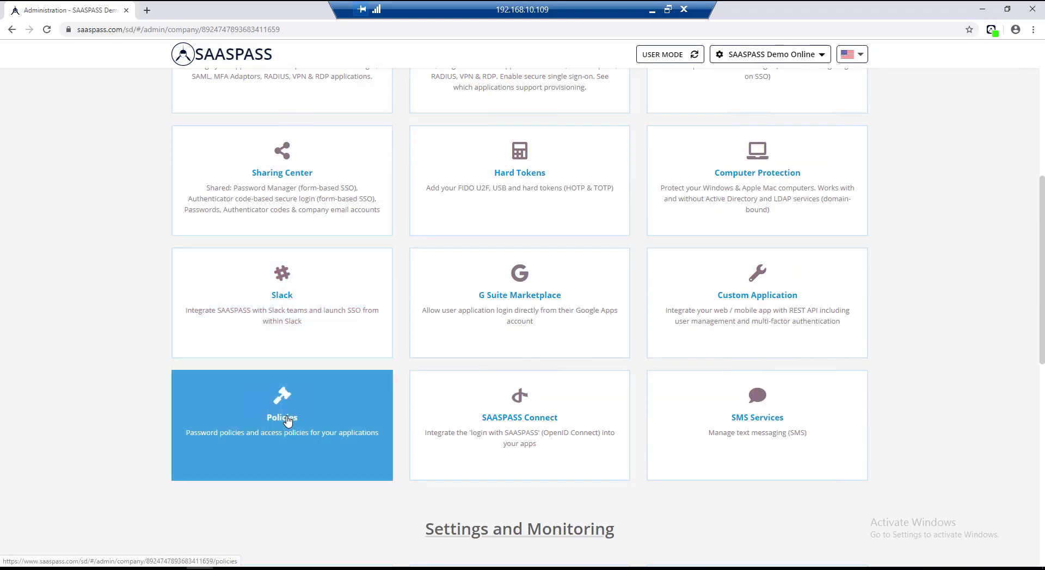
click(281, 418)
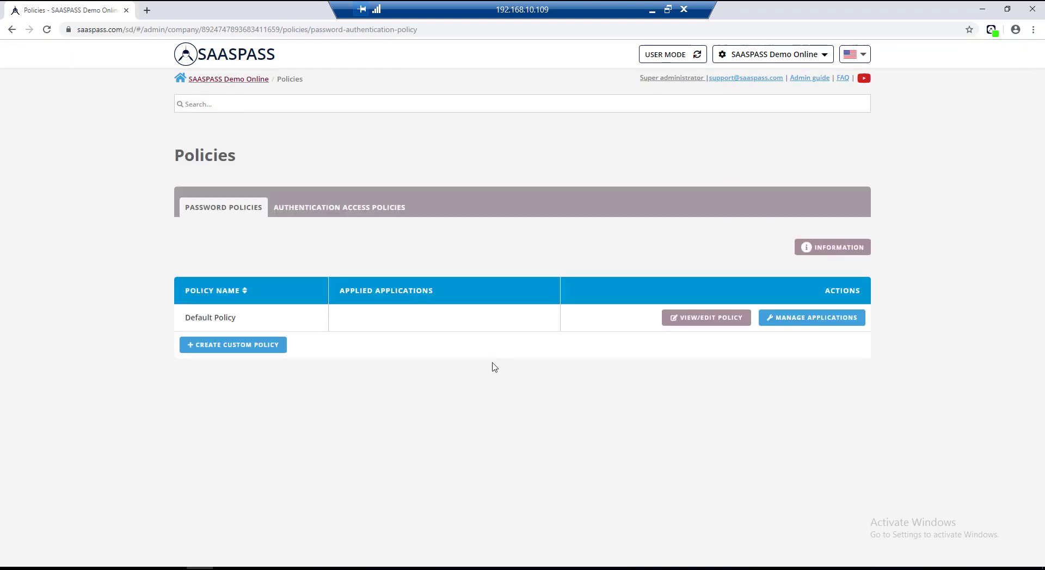
mouse_move(492, 347)
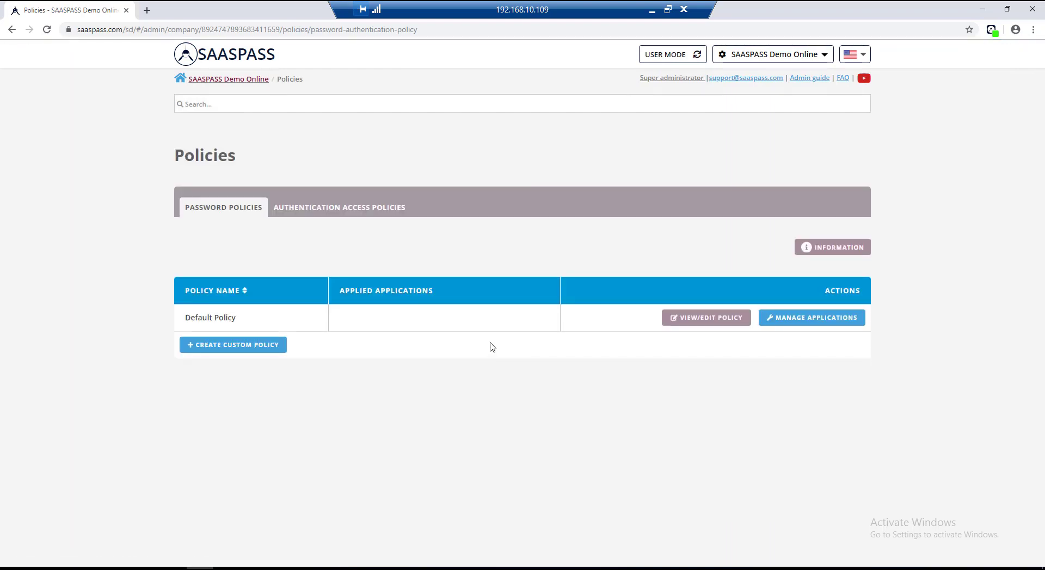
mouse_move(728, 331)
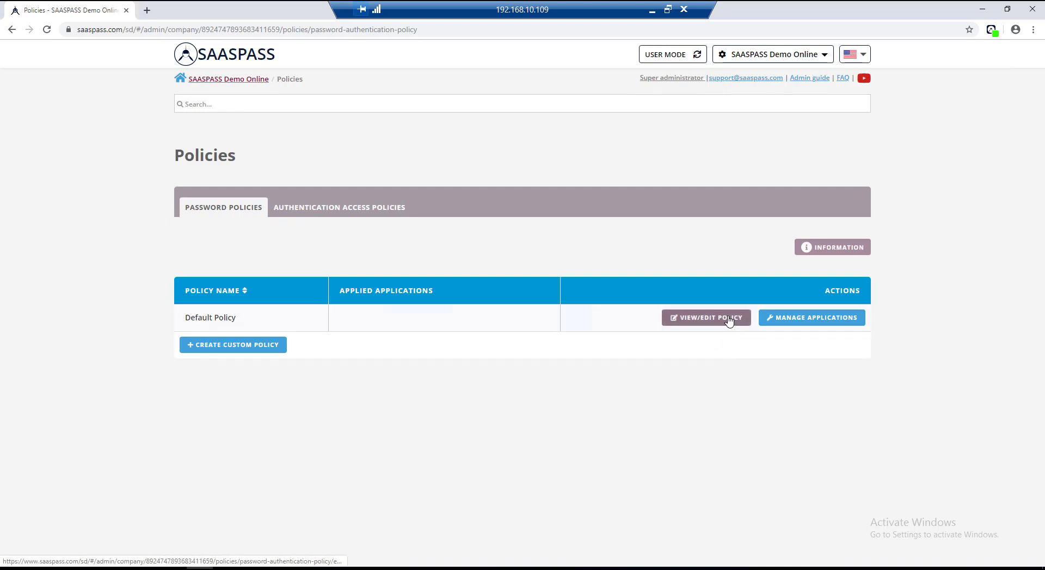
Enable 'Admin can update user passwords on admin portal' in the Default Policy and save
click(706, 318)
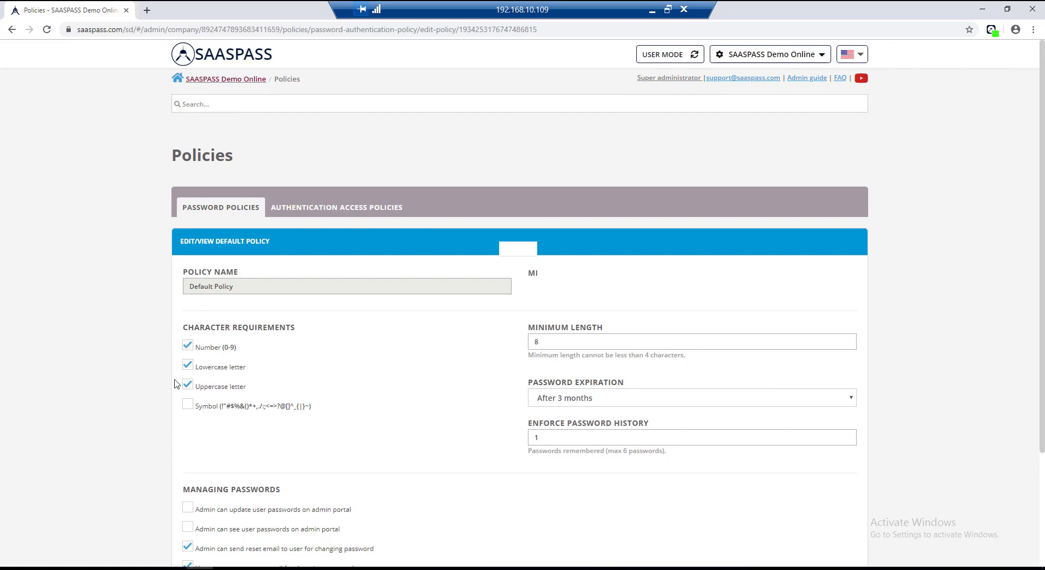
scroll(down, 3)
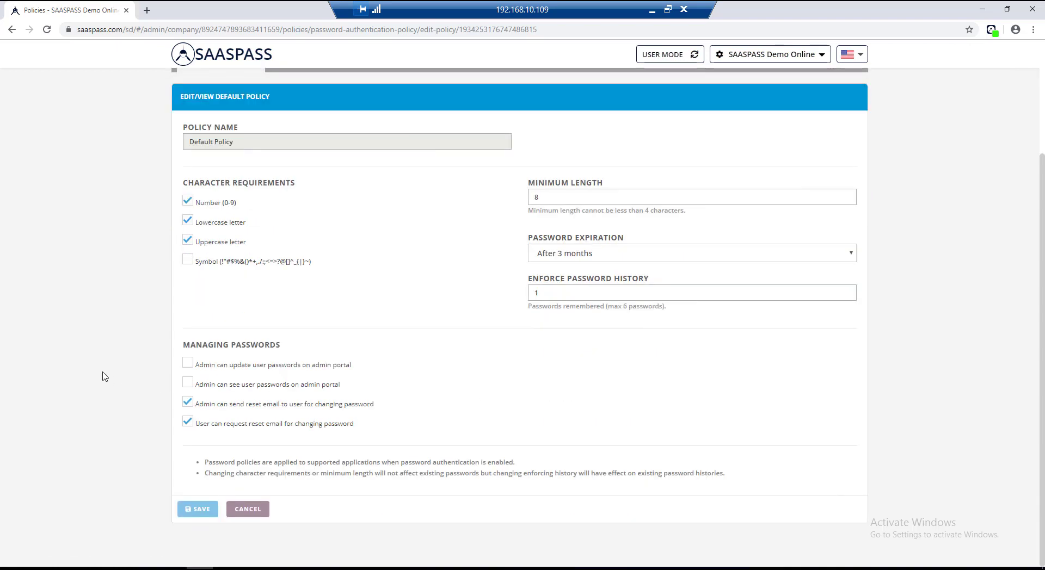
mouse_move(241, 236)
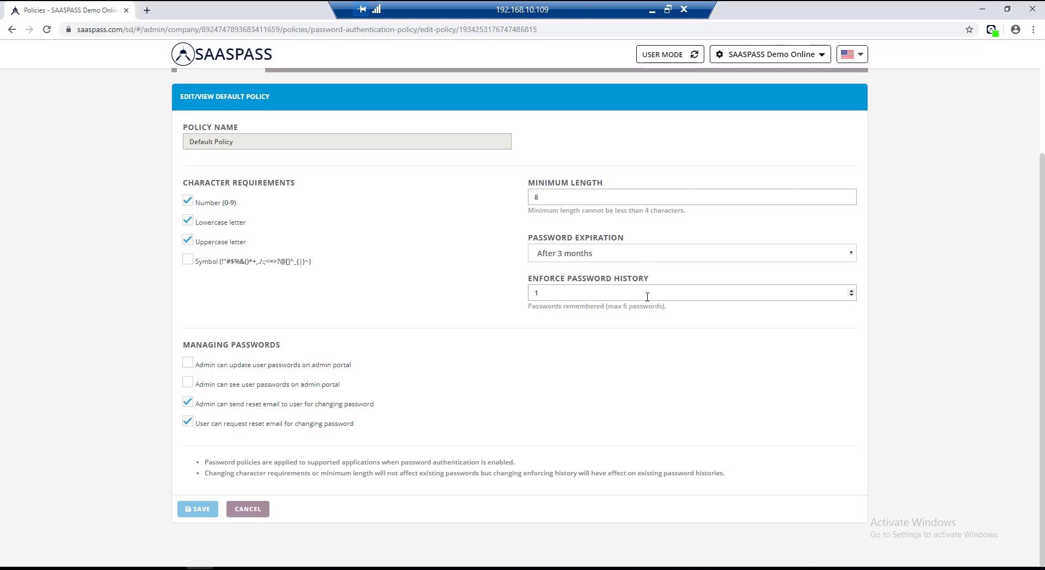
mouse_move(212, 380)
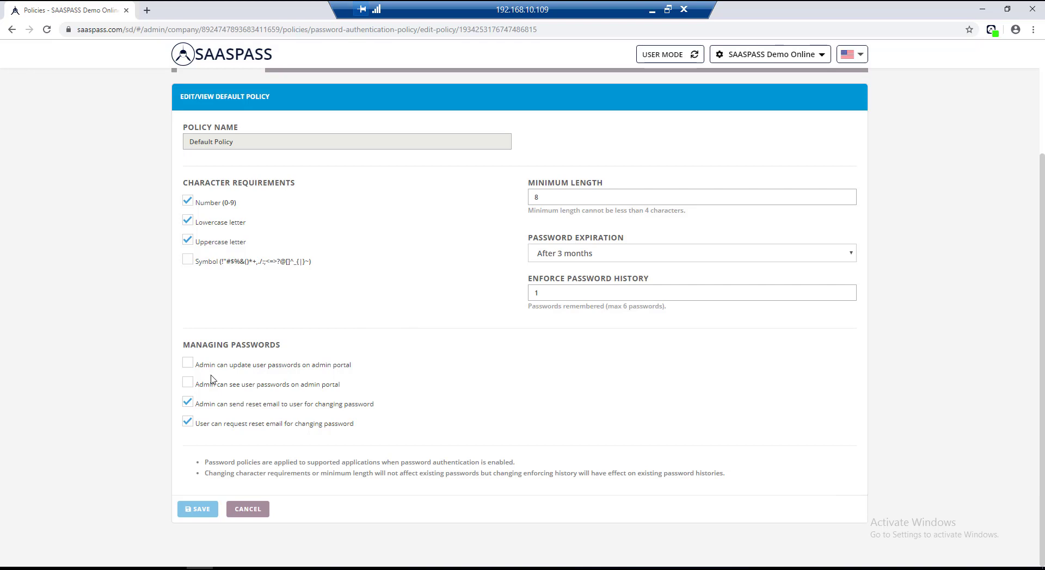
click(187, 365)
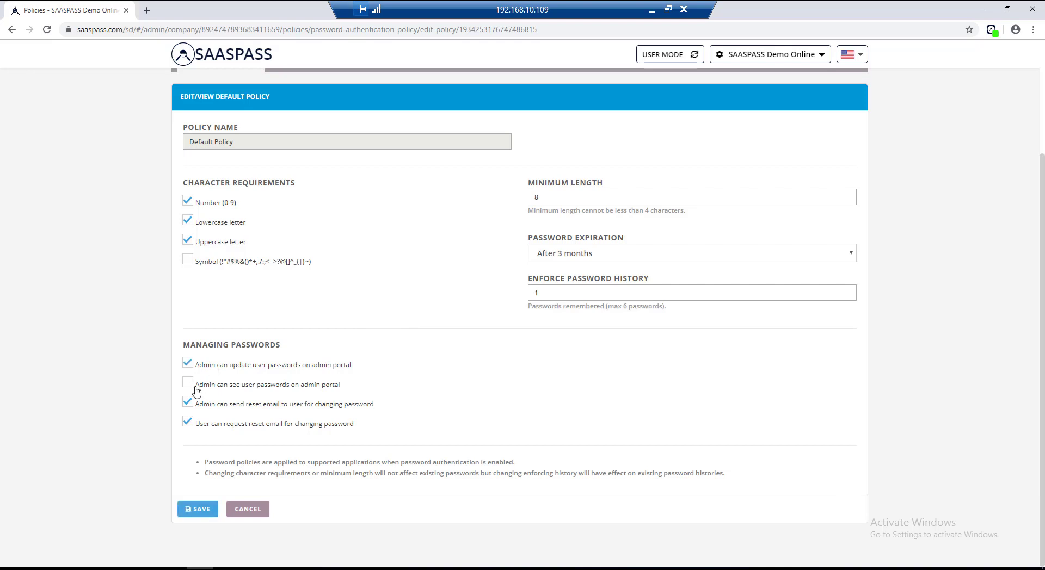
click(197, 509)
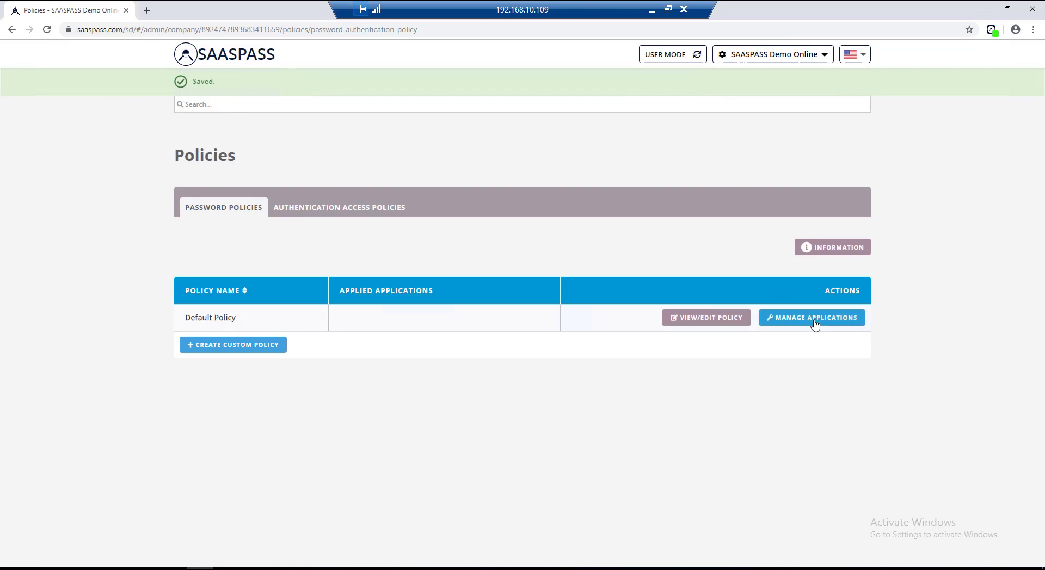
Switch to the Authentication Access Policies list showing Default Policy on Freshdesk
click(811, 318)
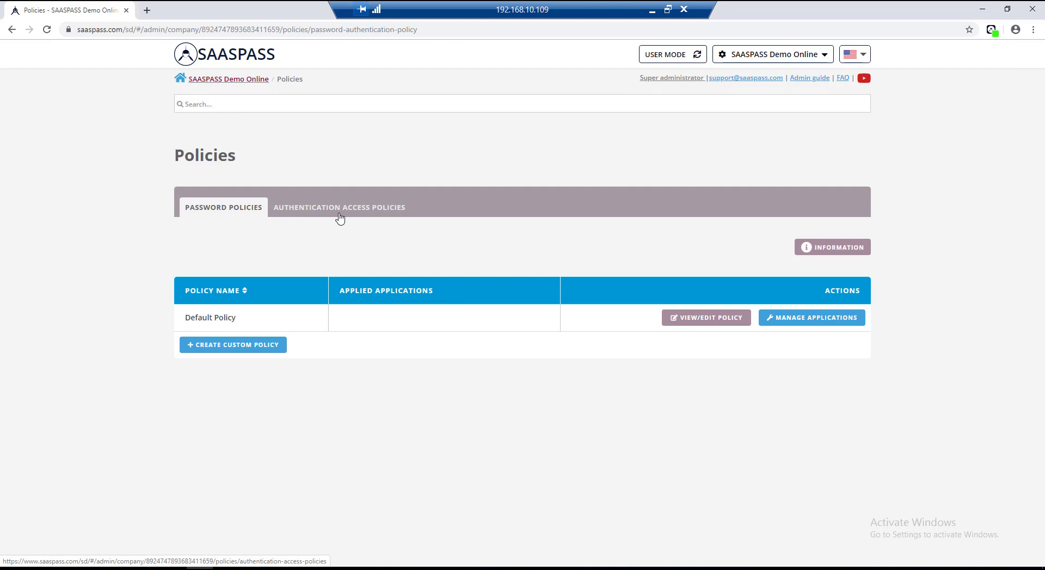
click(339, 207)
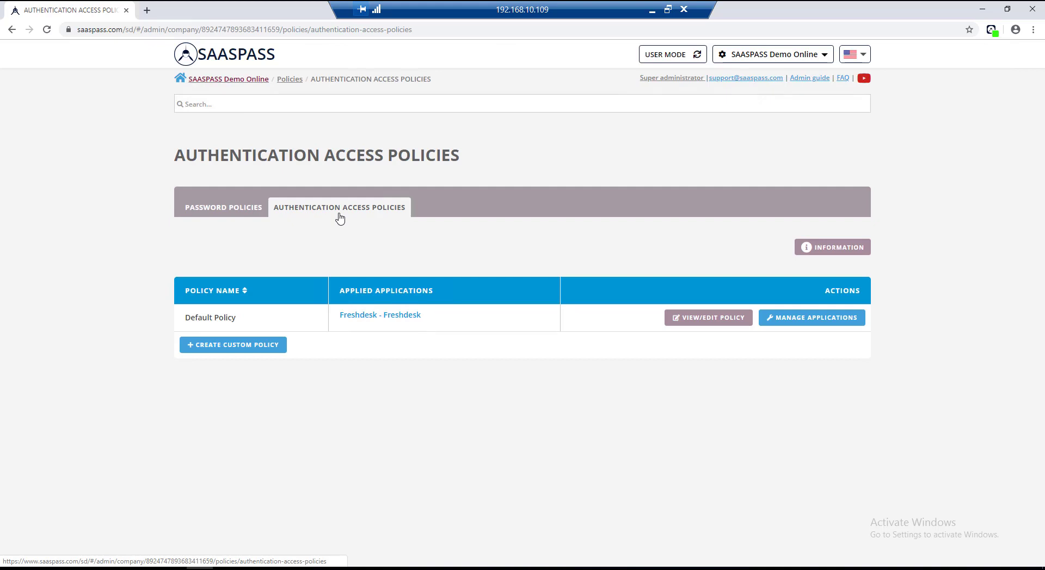
mouse_move(426, 283)
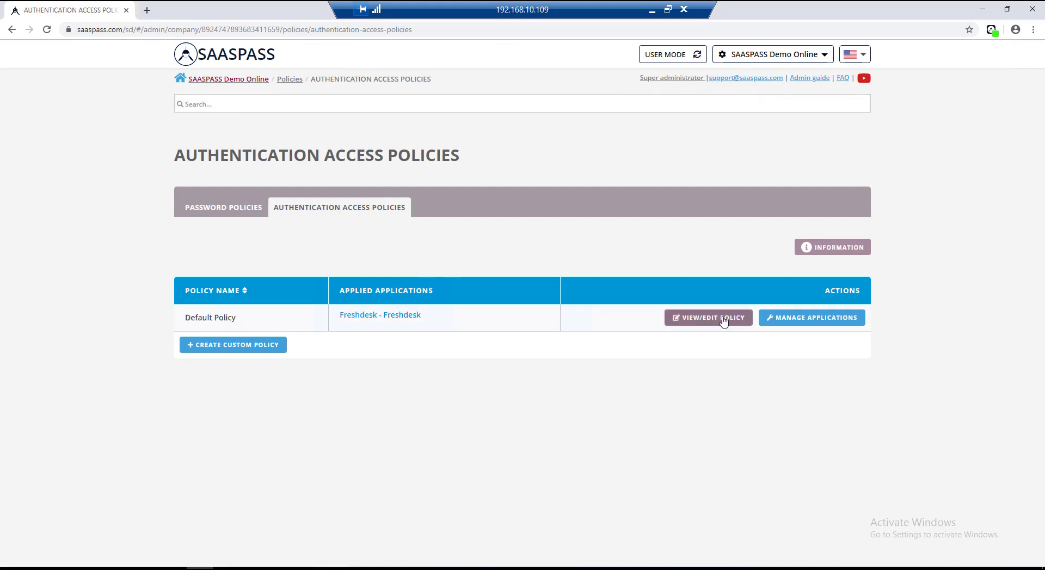
Edit the Default authentication access policy and scroll to its Location Access Rules
click(707, 317)
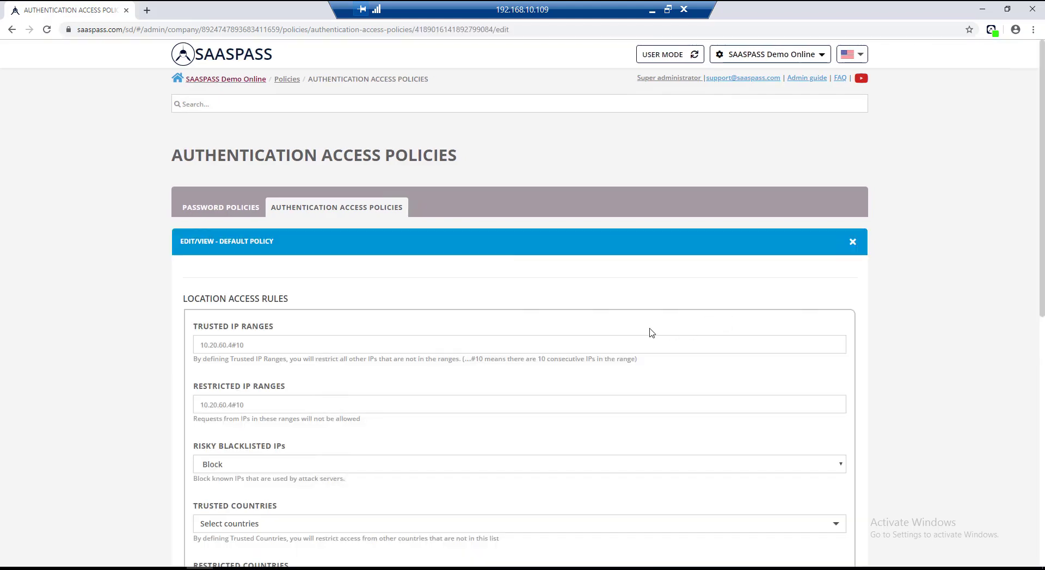
scroll(down, 3)
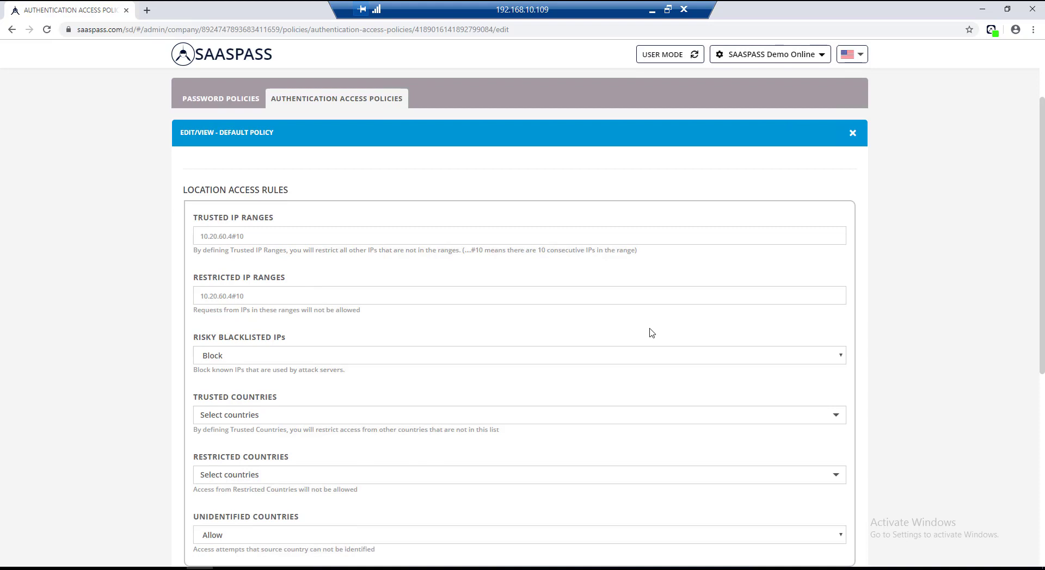
scroll(down, 3)
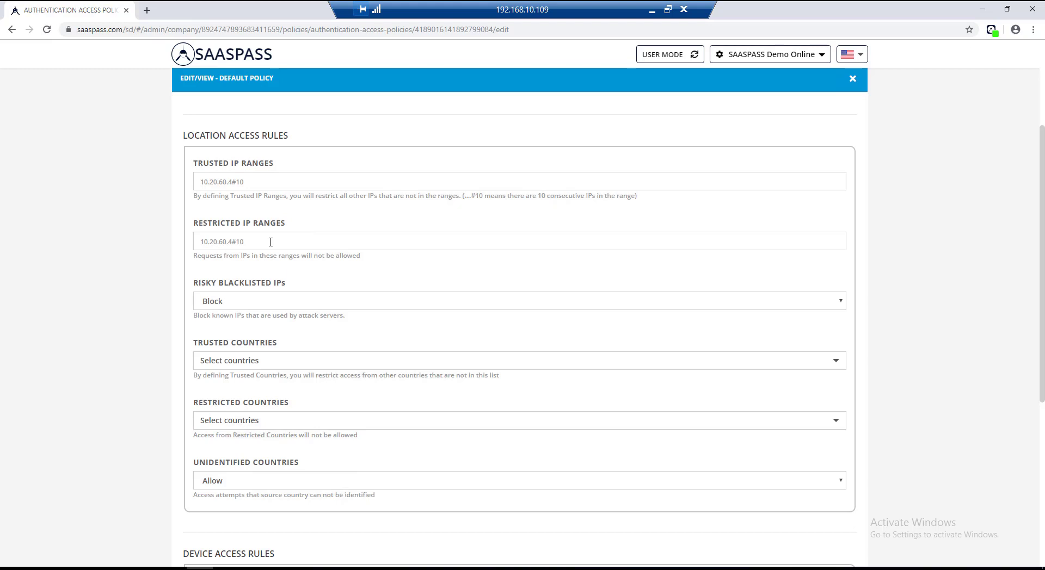
mouse_move(291, 302)
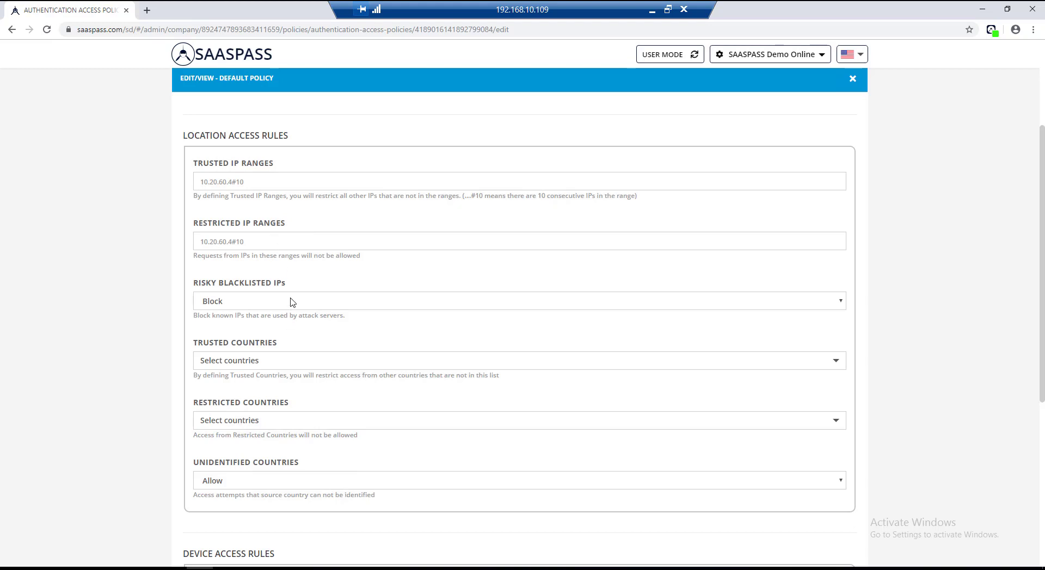
mouse_move(284, 309)
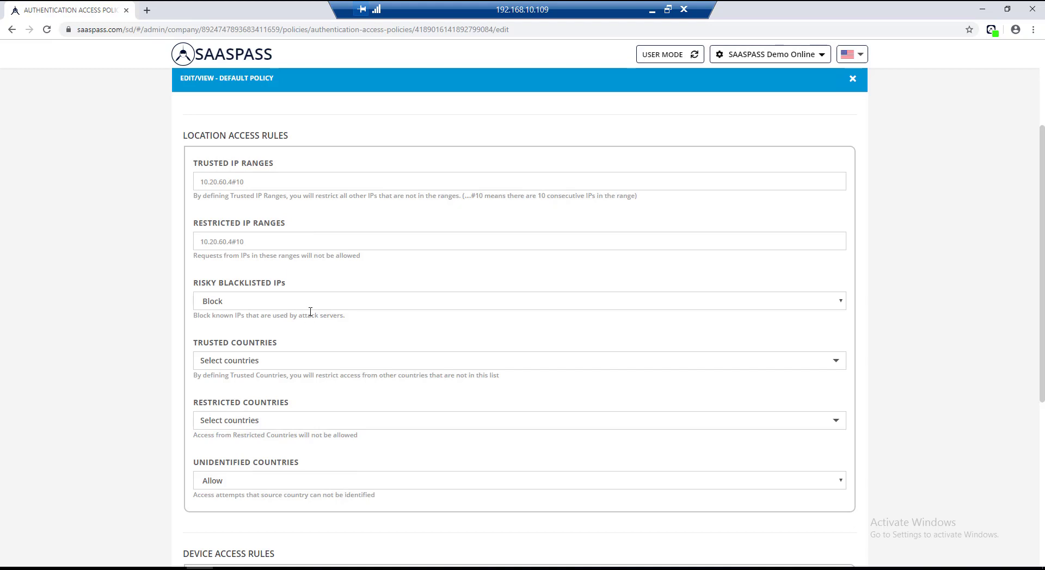
mouse_move(172, 309)
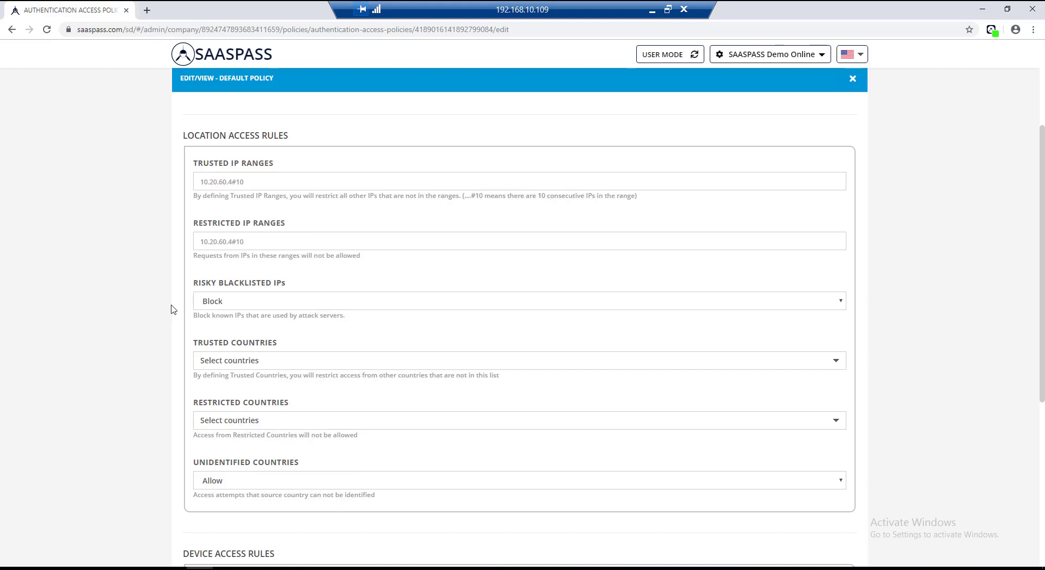
click(518, 360)
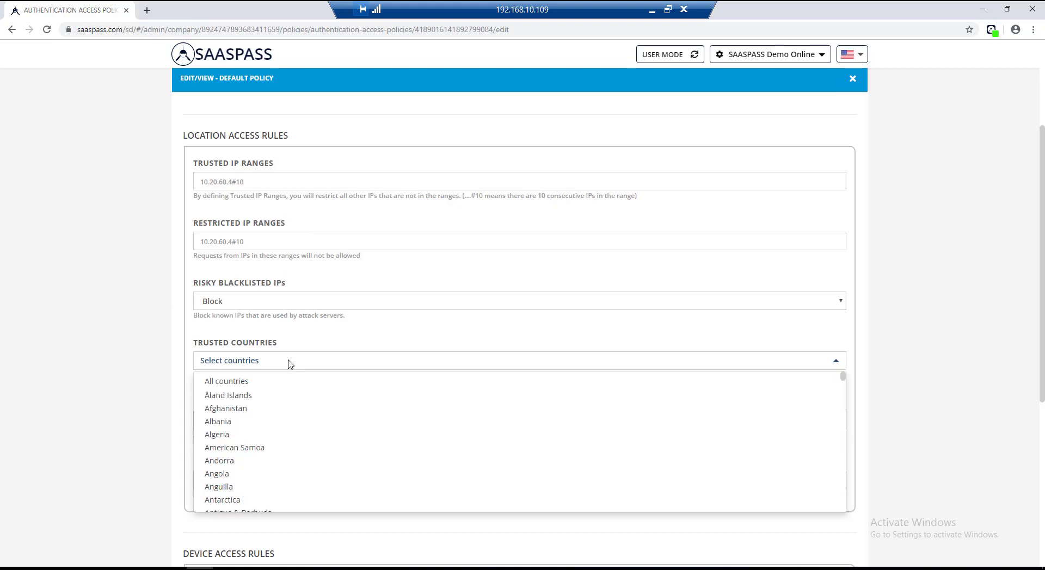
scroll(down, 3)
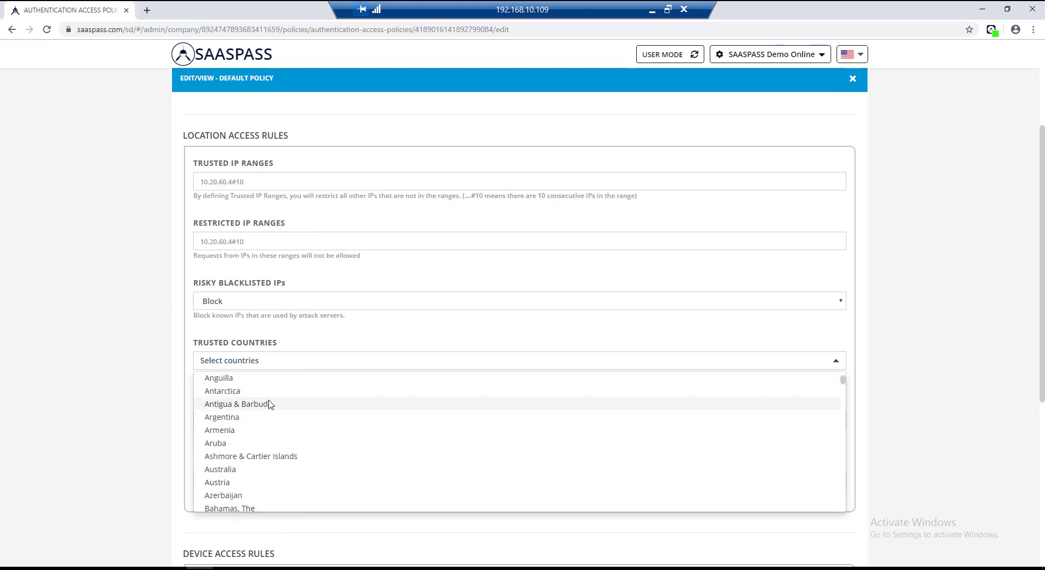
scroll(down, 3)
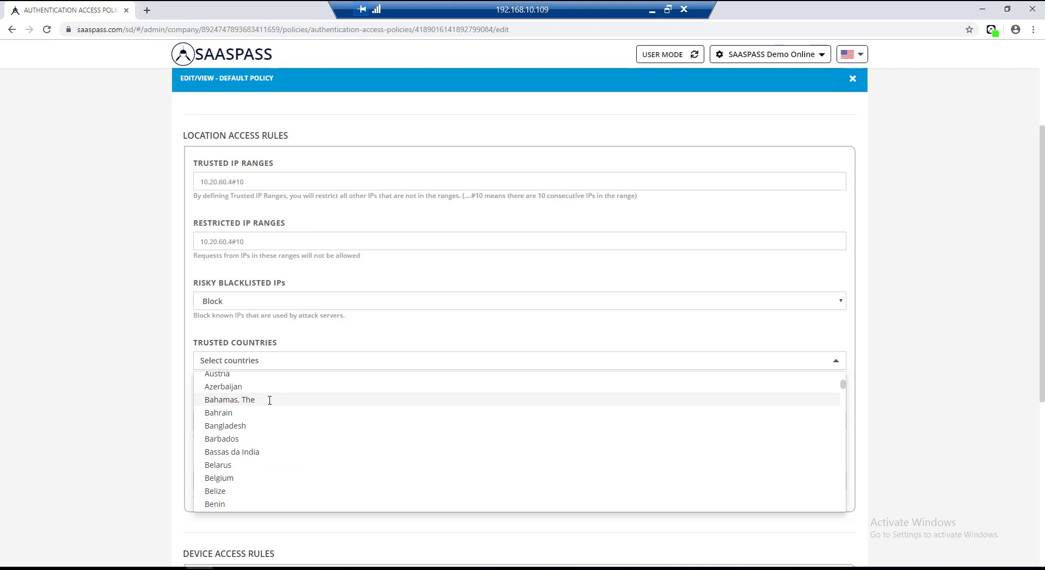
mouse_move(265, 413)
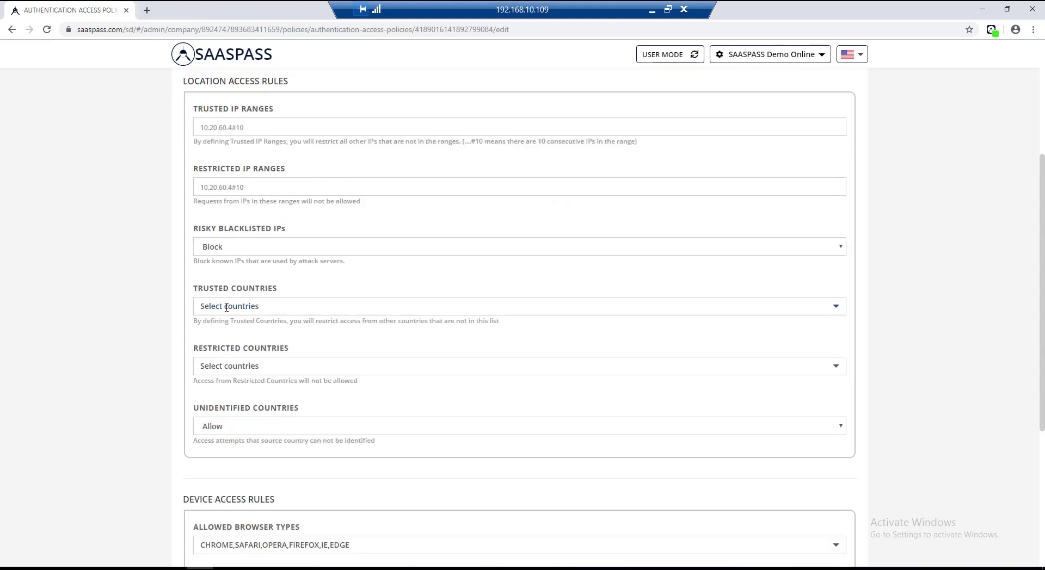
mouse_move(248, 304)
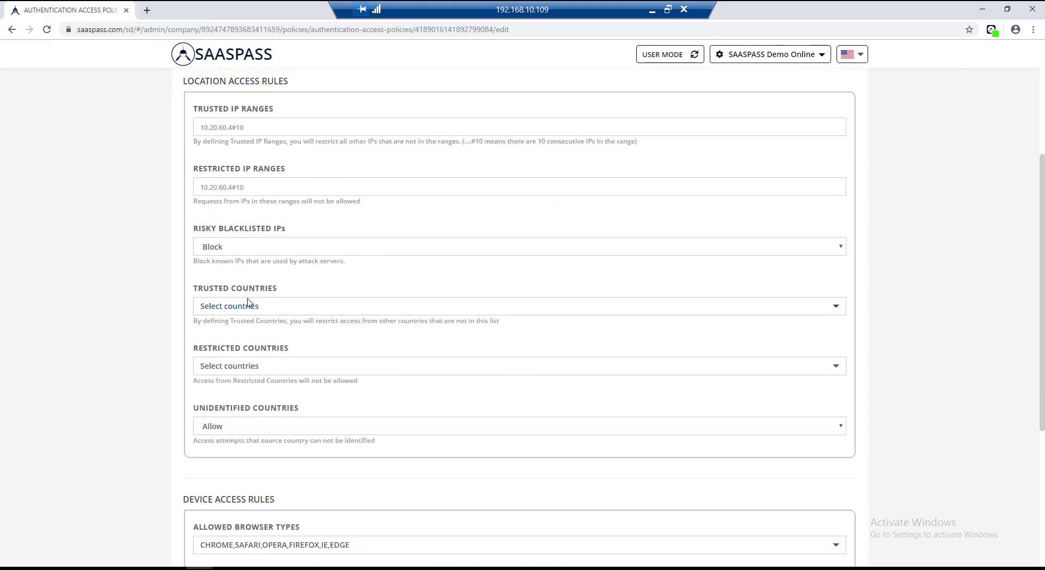
mouse_move(172, 355)
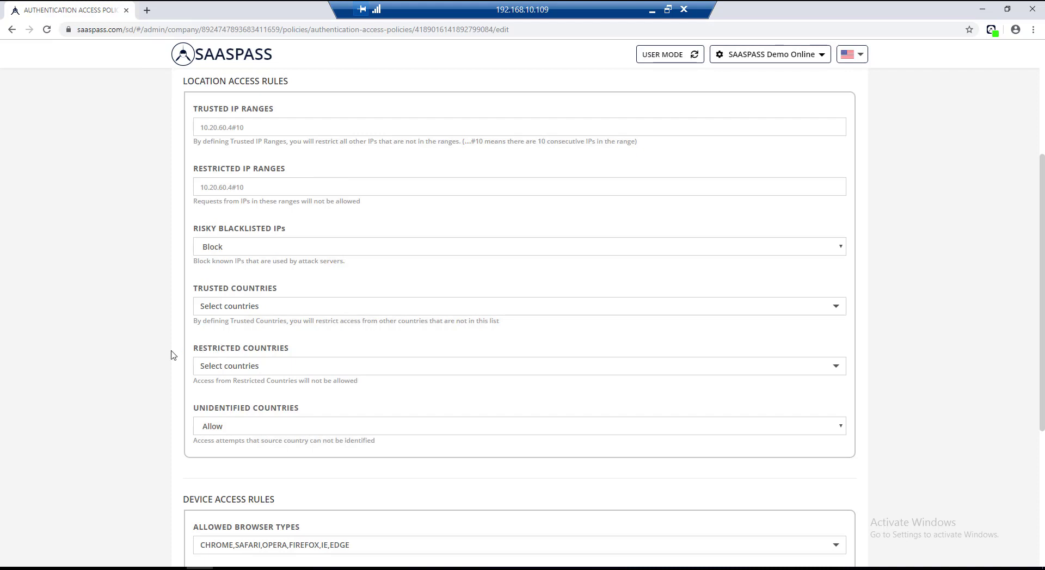
Scroll down to the Restricted Countries dropdown, with no country picked
scroll(down, 3)
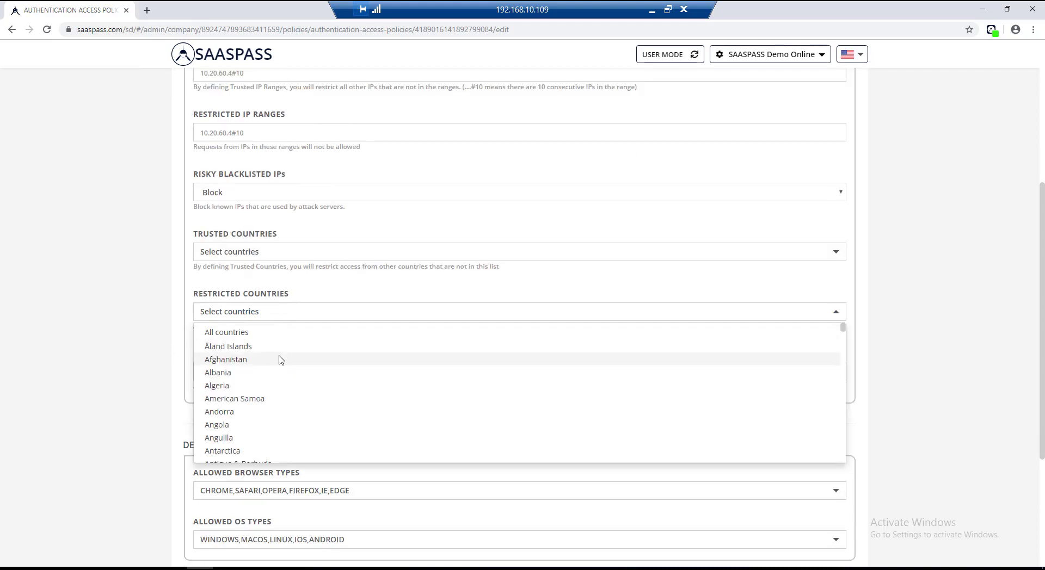
mouse_move(270, 372)
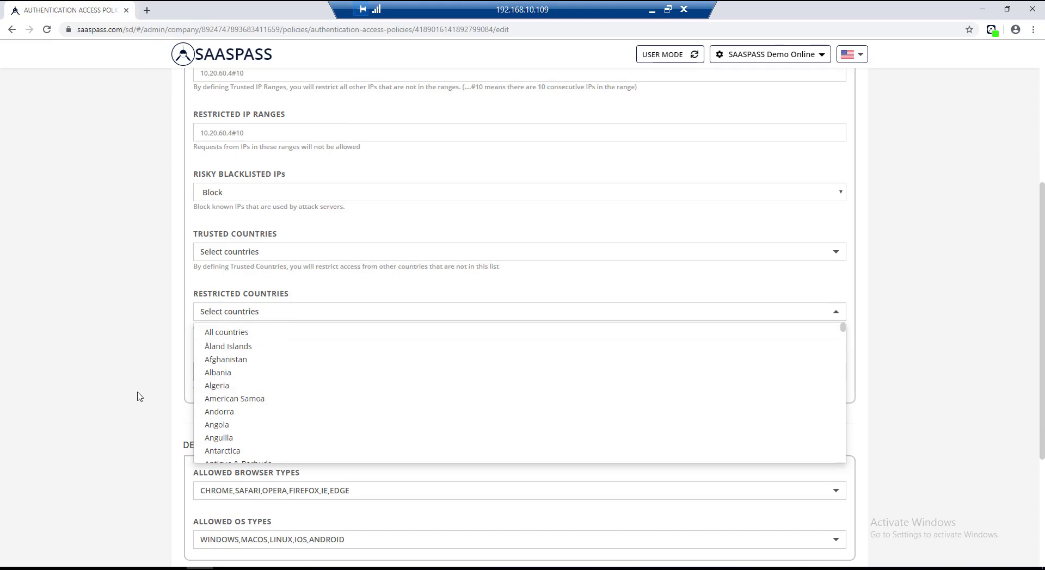
Restrict the Default policy's allowed browser types to OPERA only
click(834, 311)
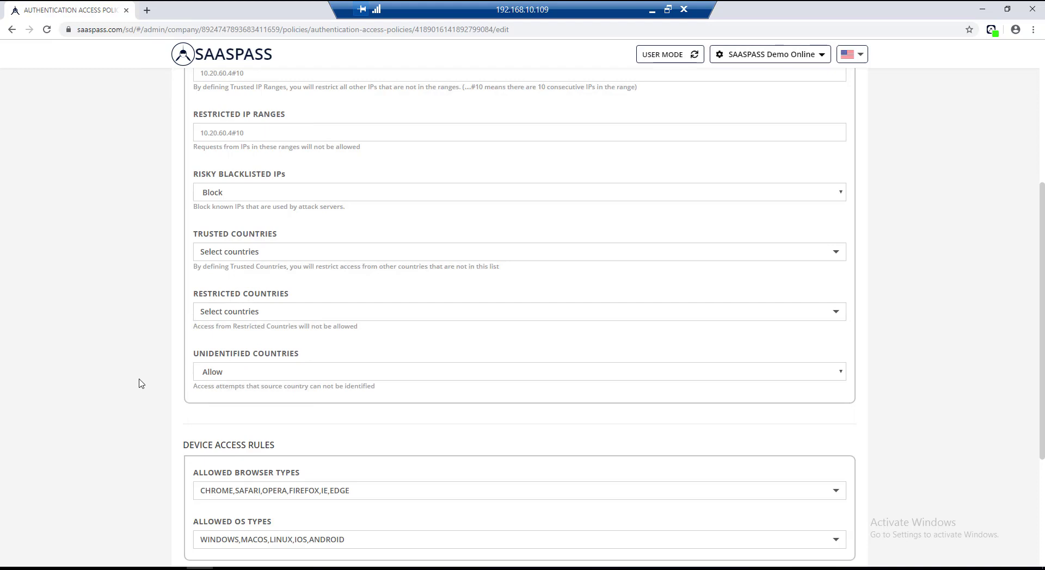
scroll(down, 3)
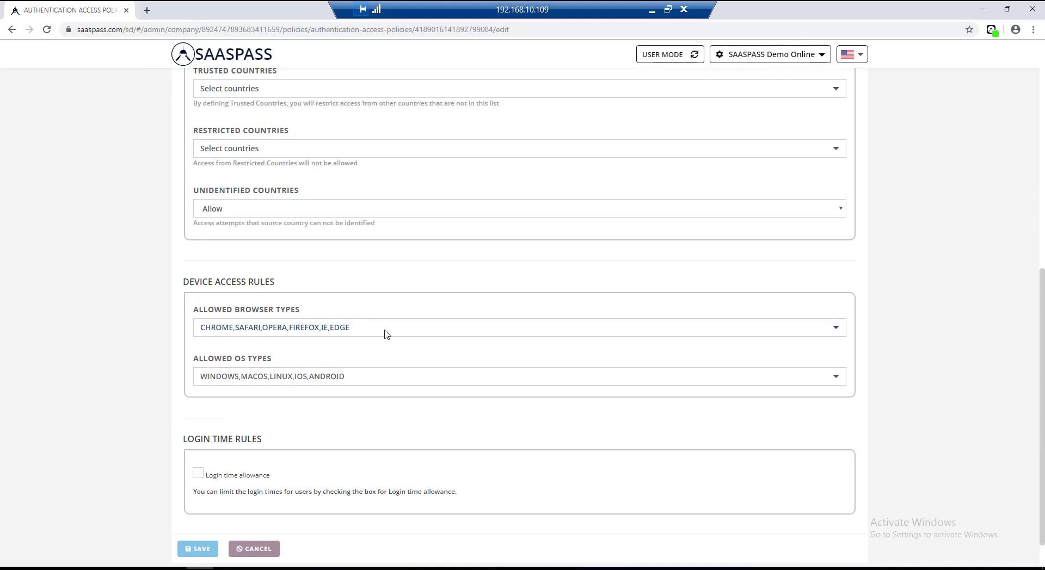
click(517, 327)
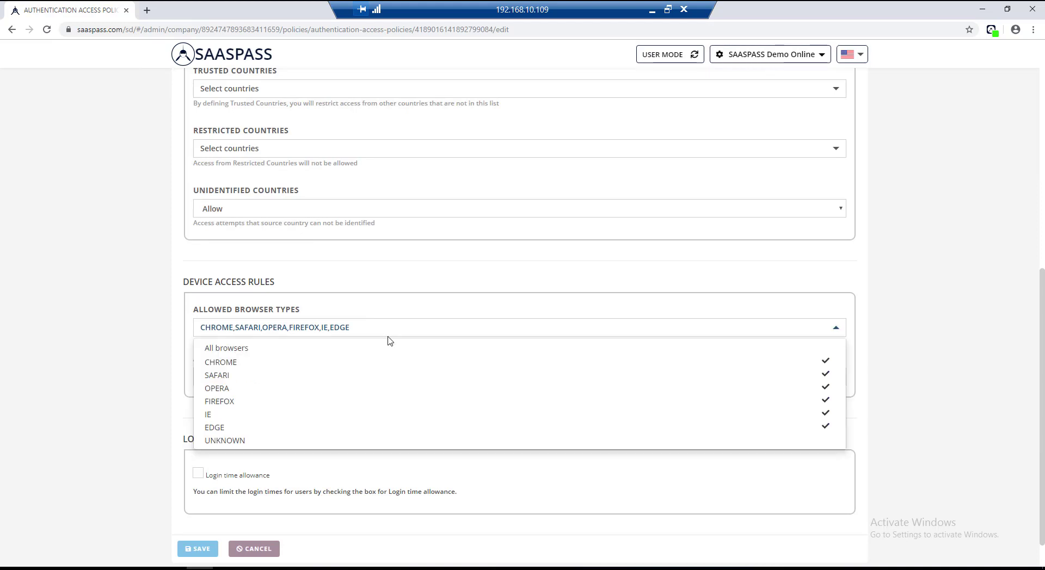
mouse_move(366, 362)
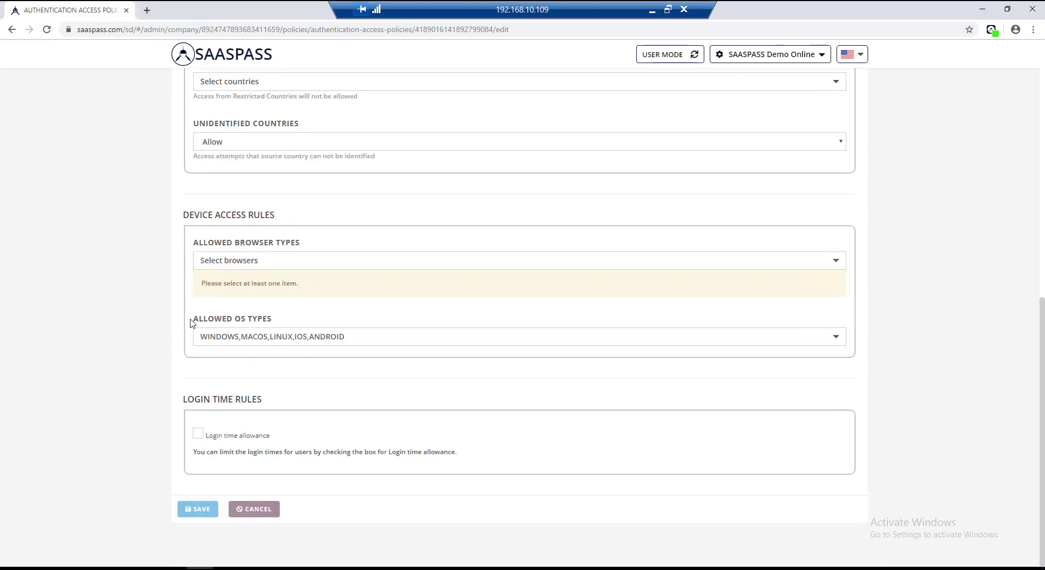
click(518, 261)
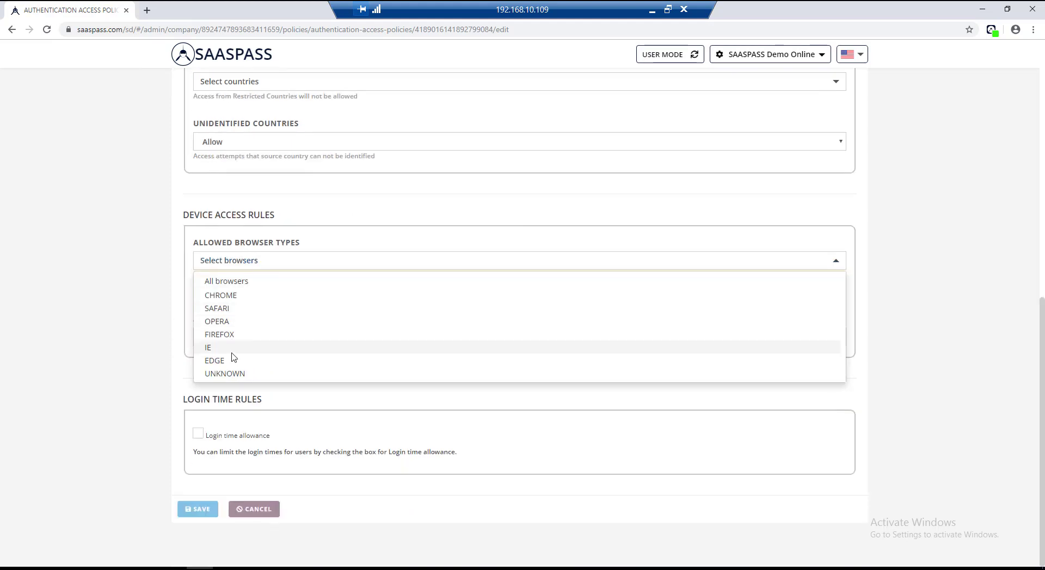
mouse_move(232, 325)
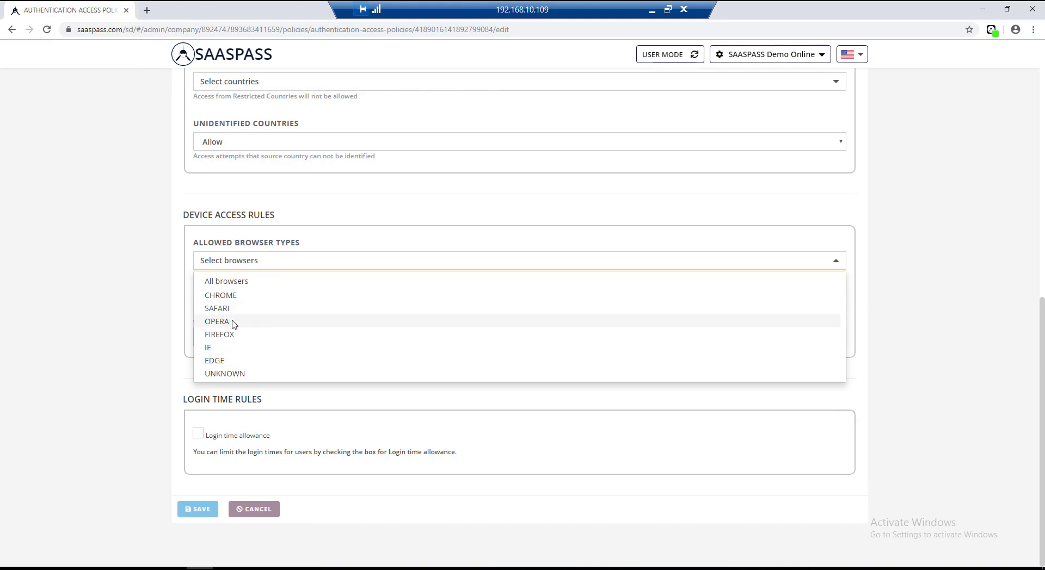
click(217, 322)
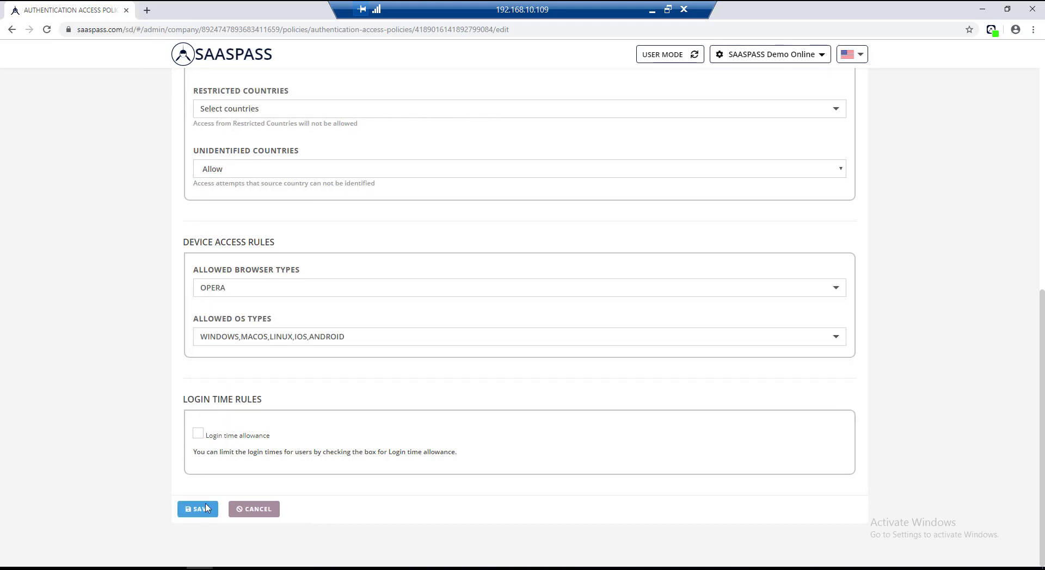
Save the Opera-only rule and try logging in to saaspassdemo.freshdesk.com
click(197, 508)
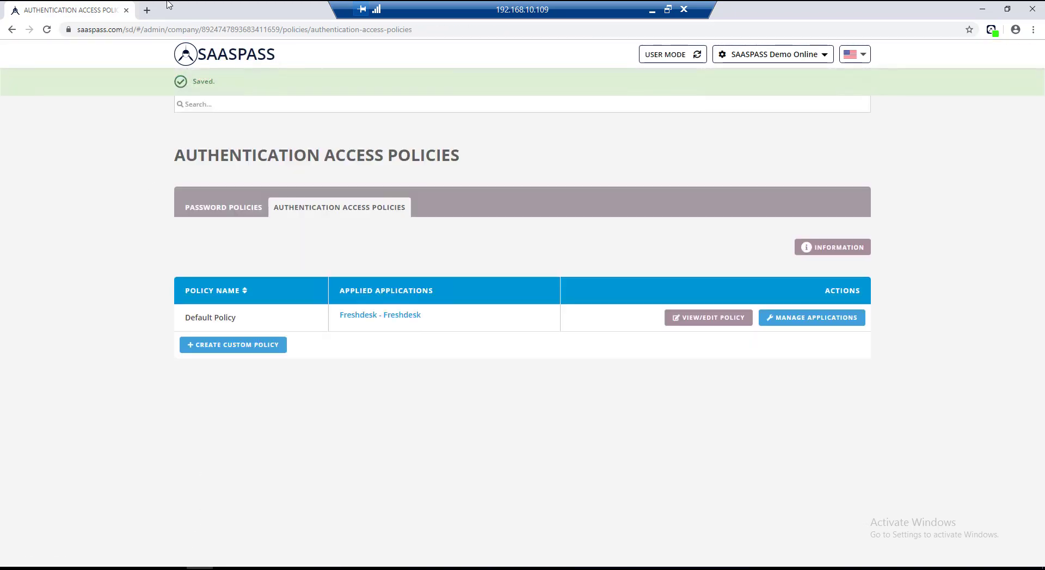
click(146, 9)
text(saaspassdemo.freshdesk.com)
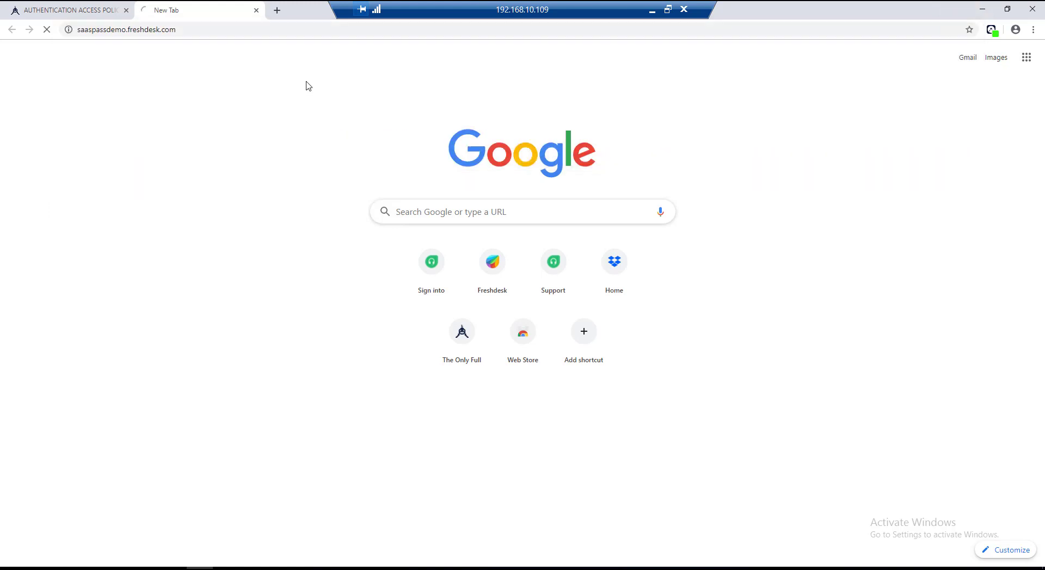
click(552, 261)
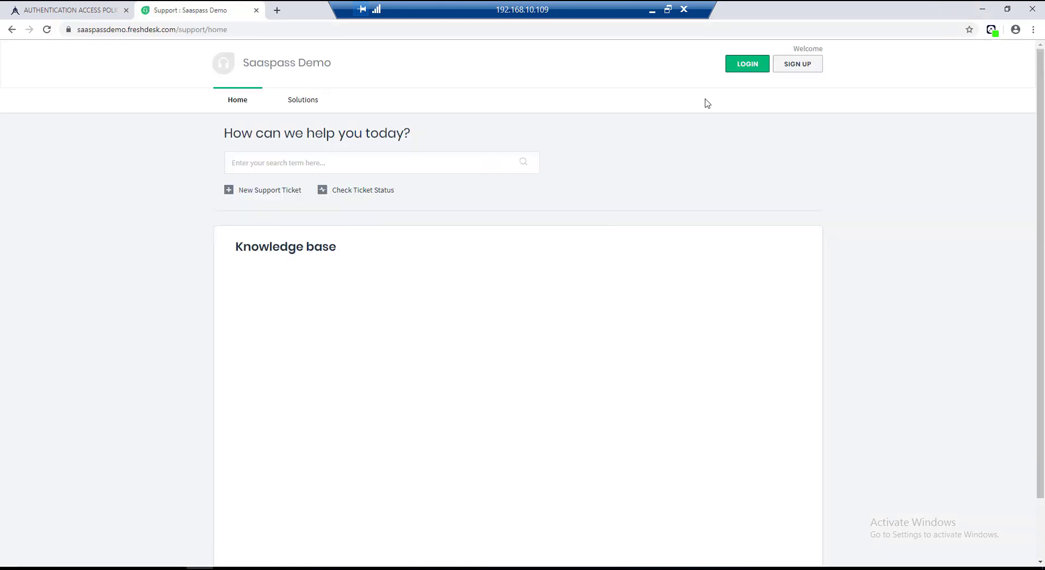
click(746, 64)
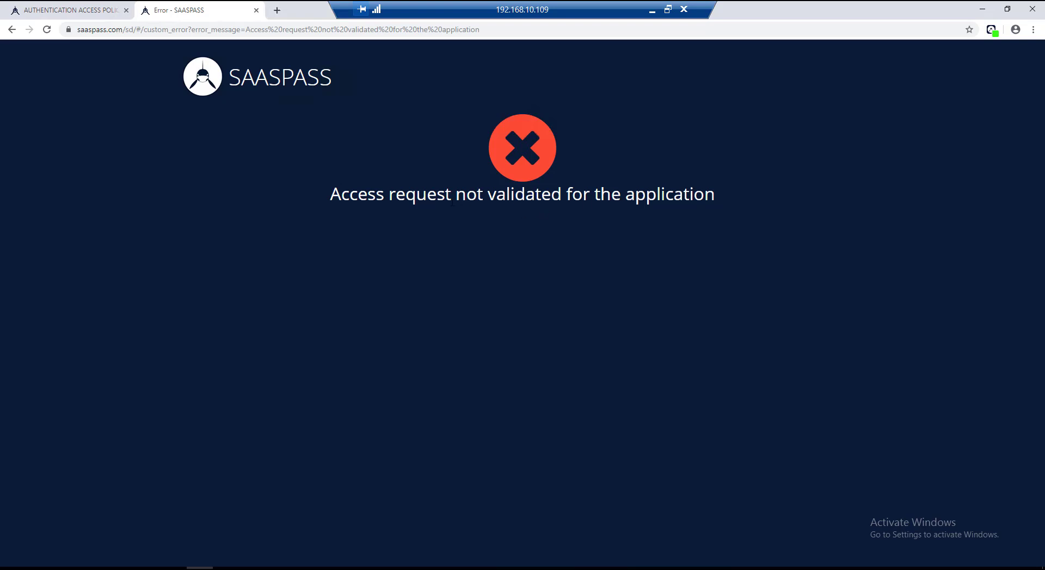
mouse_move(297, 191)
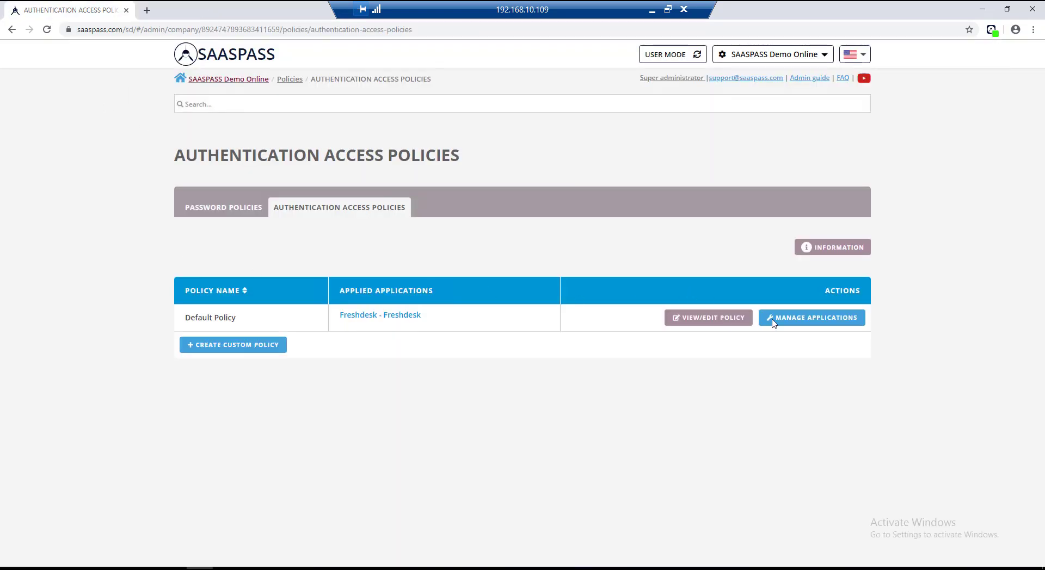
Add CHROME alongside OPERA to the Default policy's allowed browsers and save
click(707, 317)
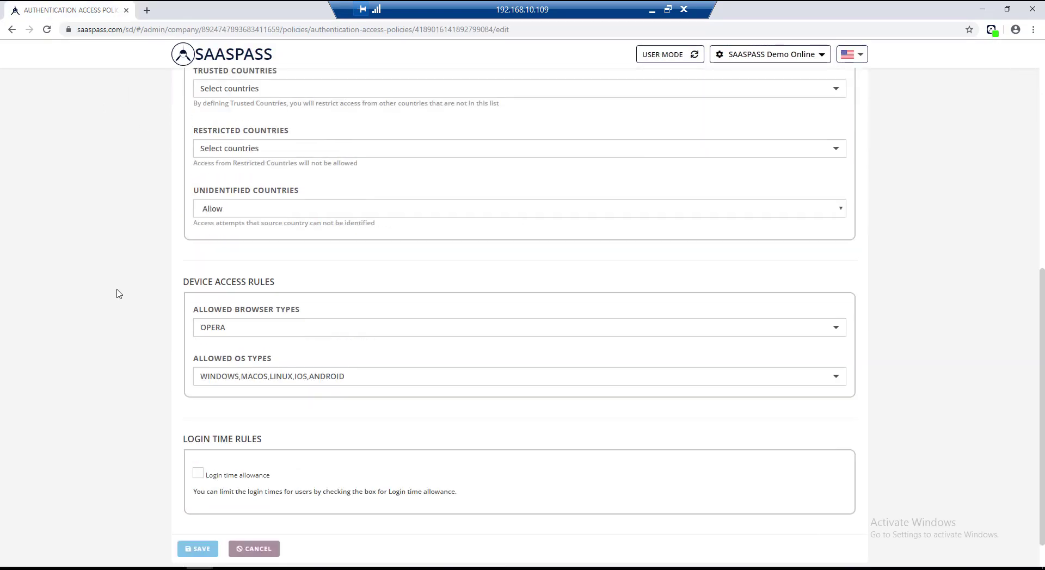
click(518, 328)
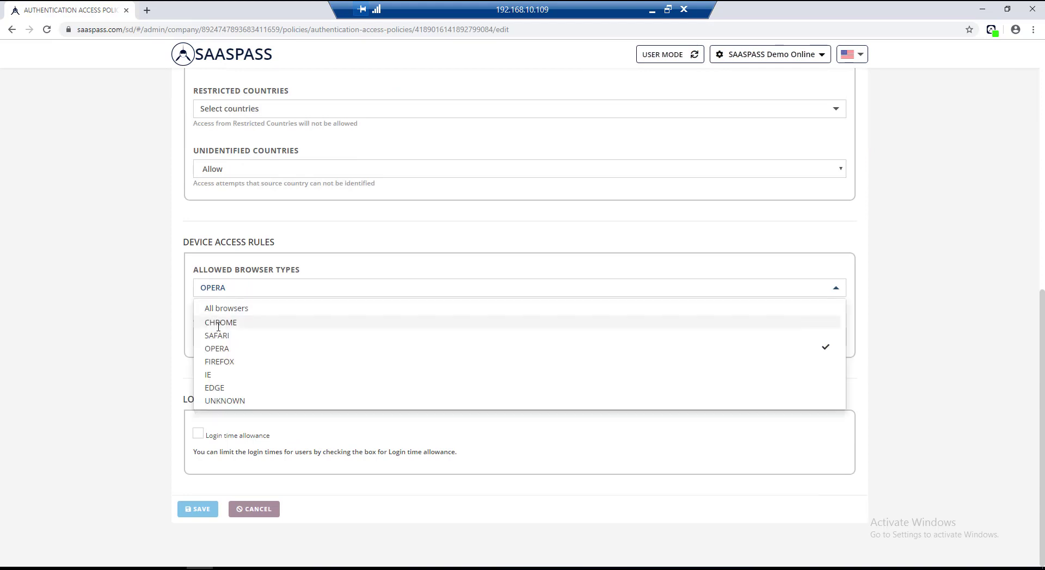
click(220, 323)
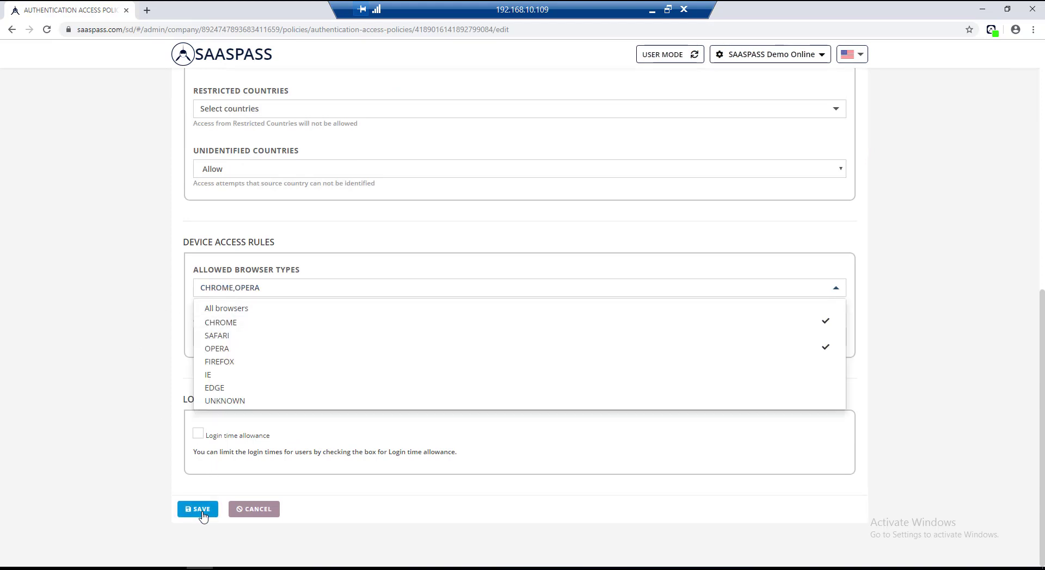
click(276, 9)
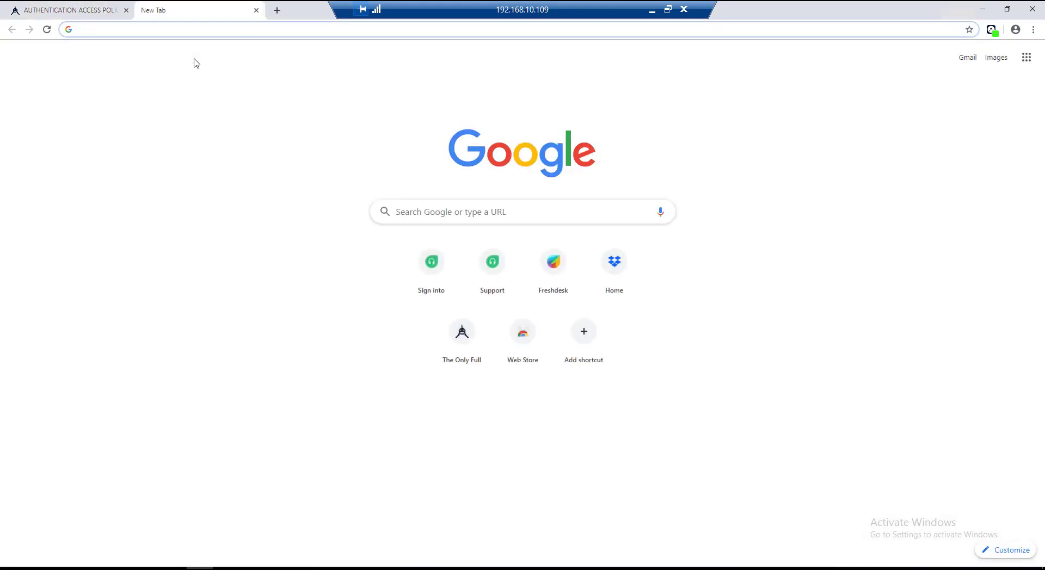
Open the Freshdesk helpdesk site and sign in successfully through SAASPASS
click(552, 261)
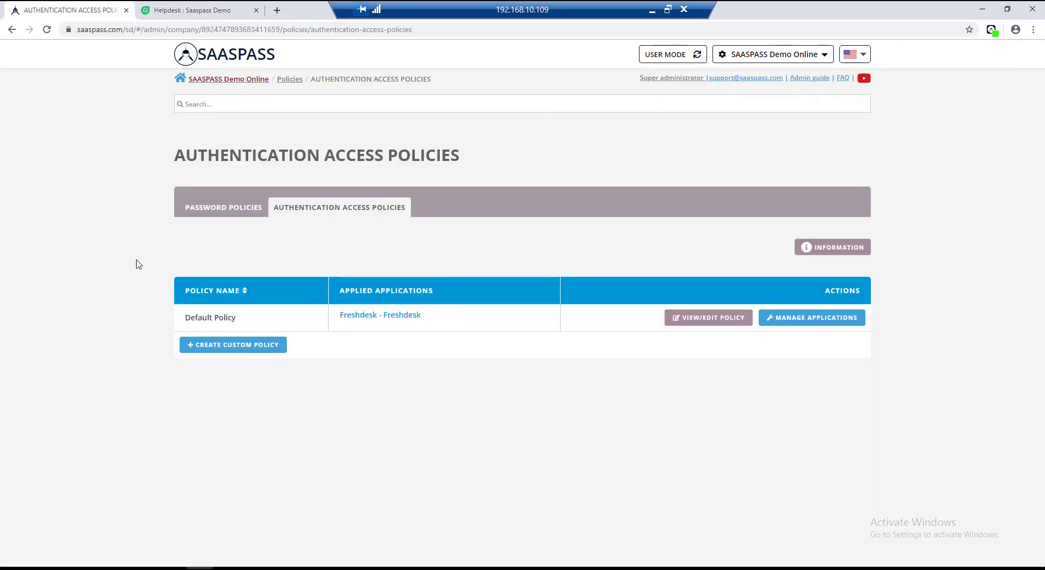
Enable login time allowance with a Monday window from 07:00 AM and save
click(707, 317)
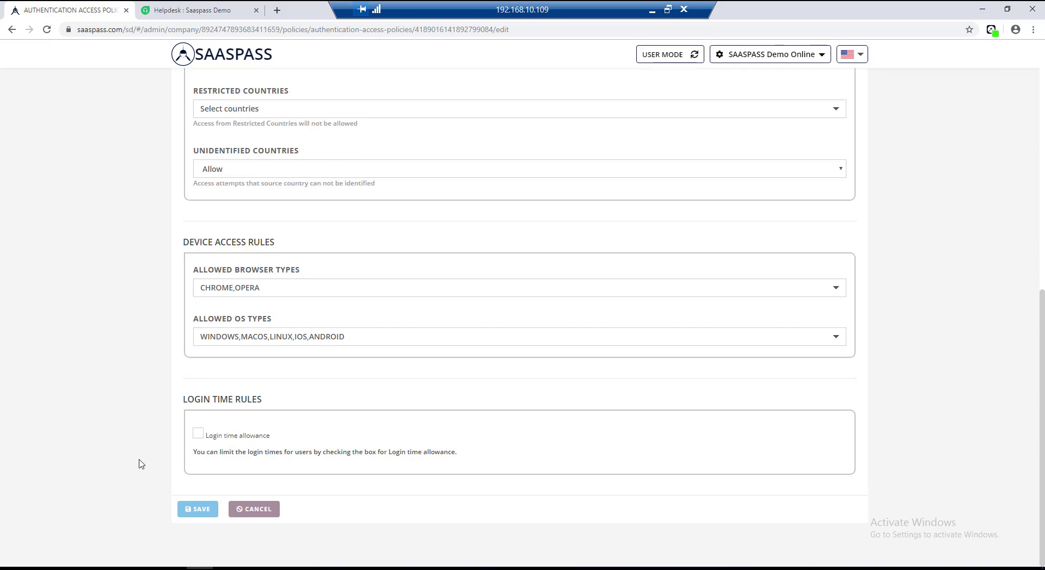
click(198, 435)
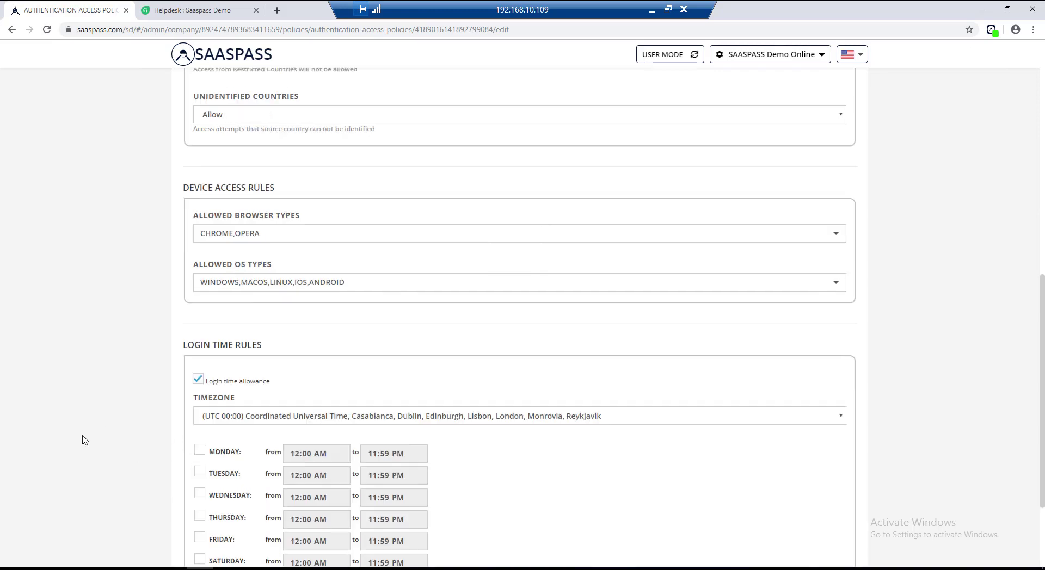
scroll(down, 3)
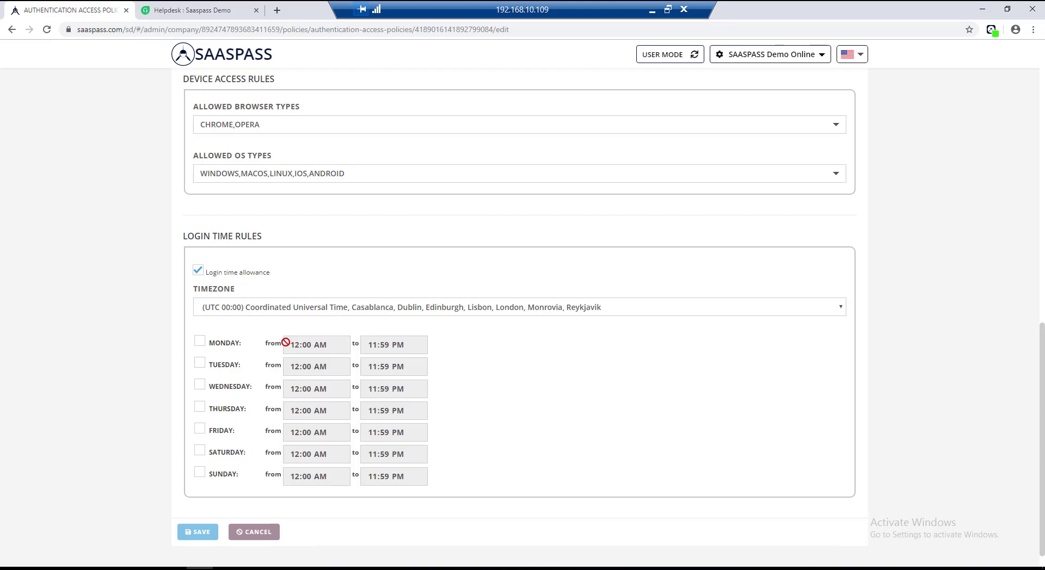
mouse_move(229, 359)
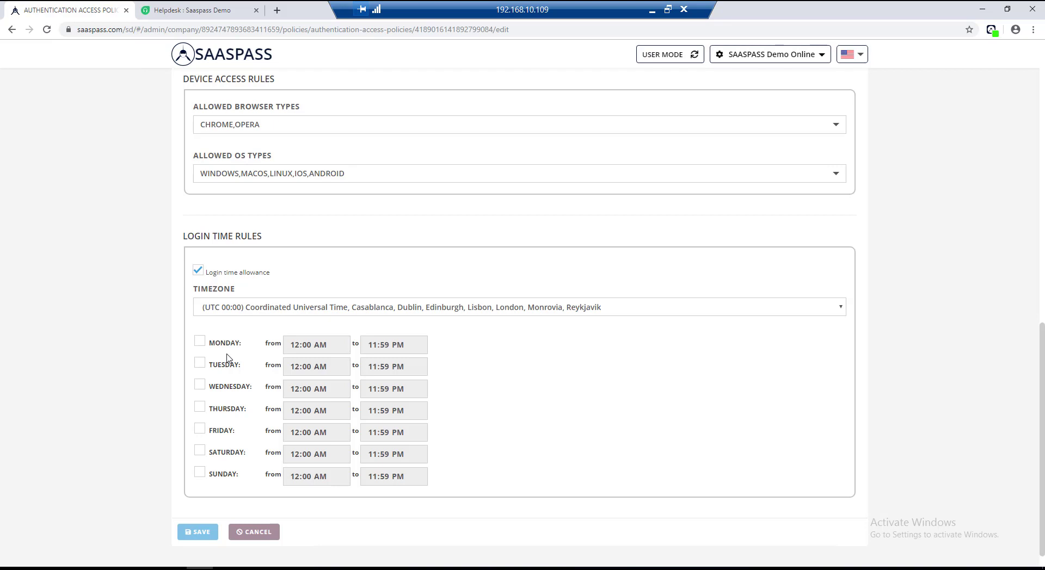
mouse_move(206, 345)
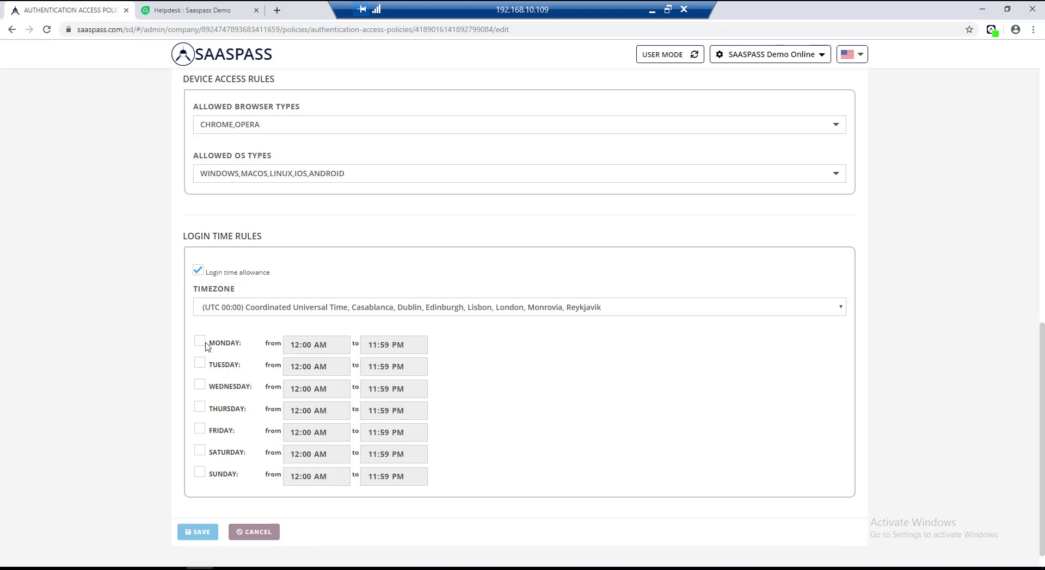
click(199, 343)
text(07)
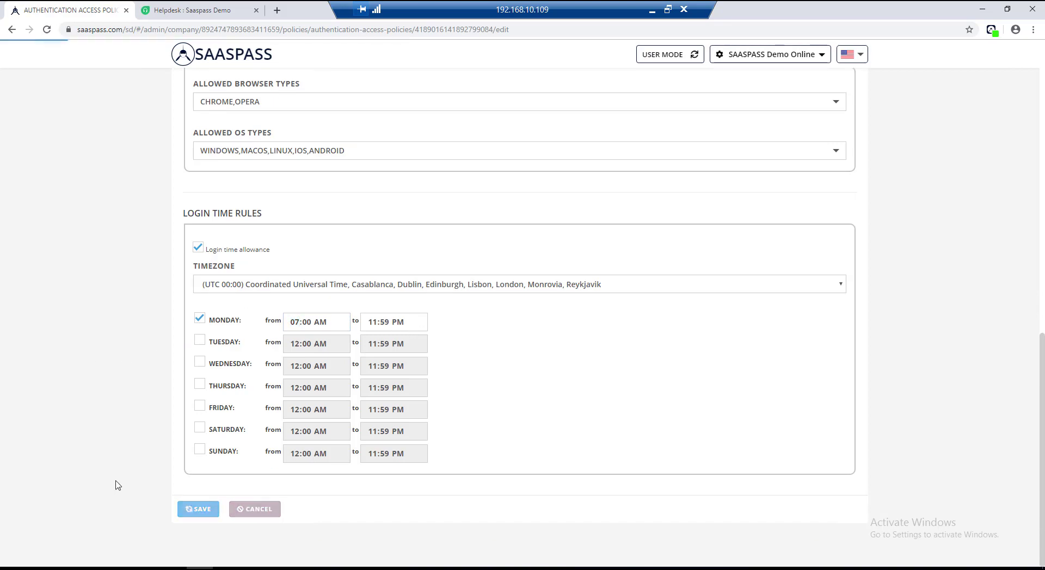
click(198, 509)
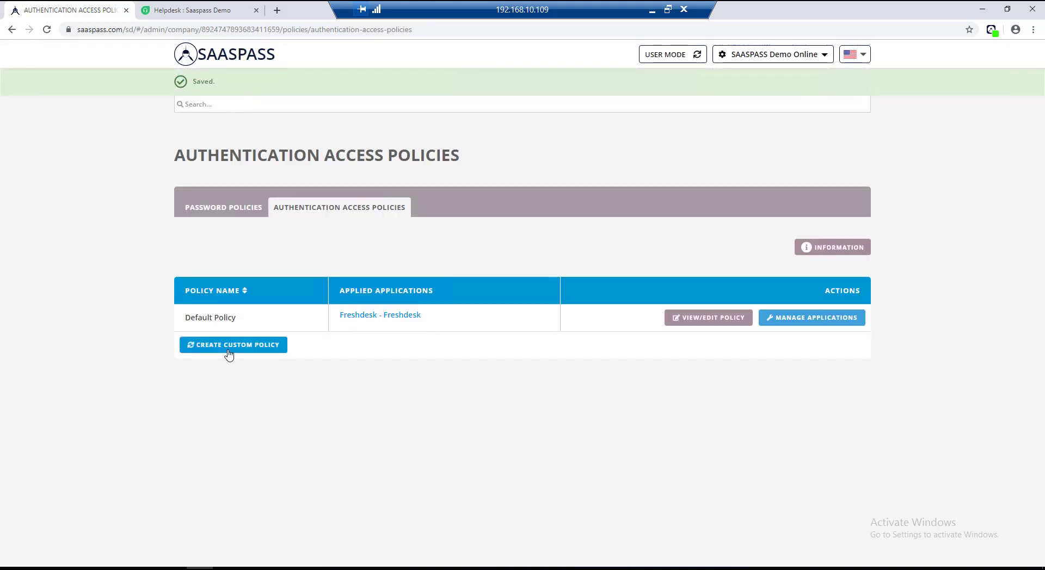
Create Custom Policy 1 and assign it to the Freshdesk application
click(233, 345)
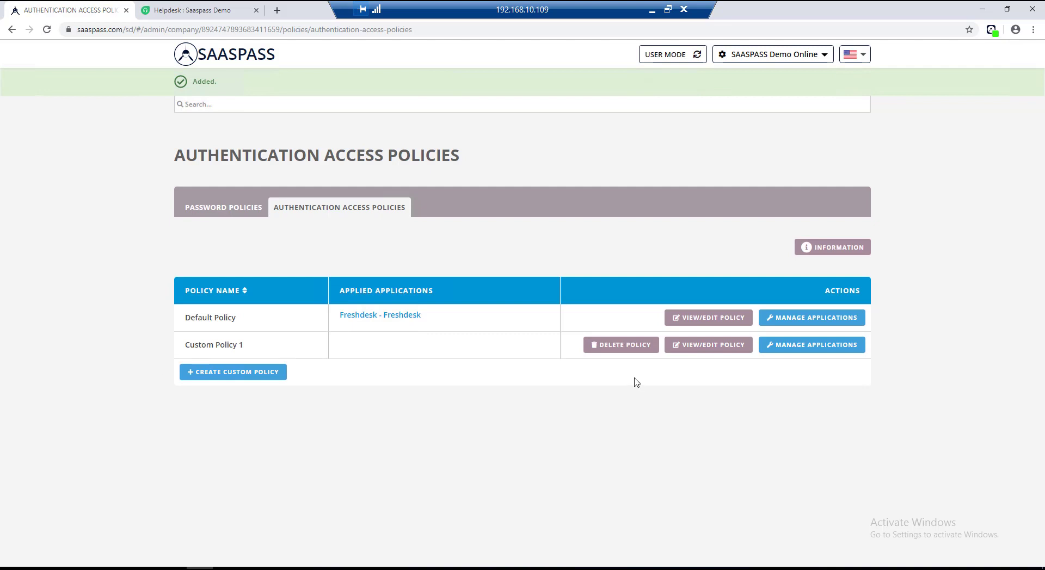
click(811, 344)
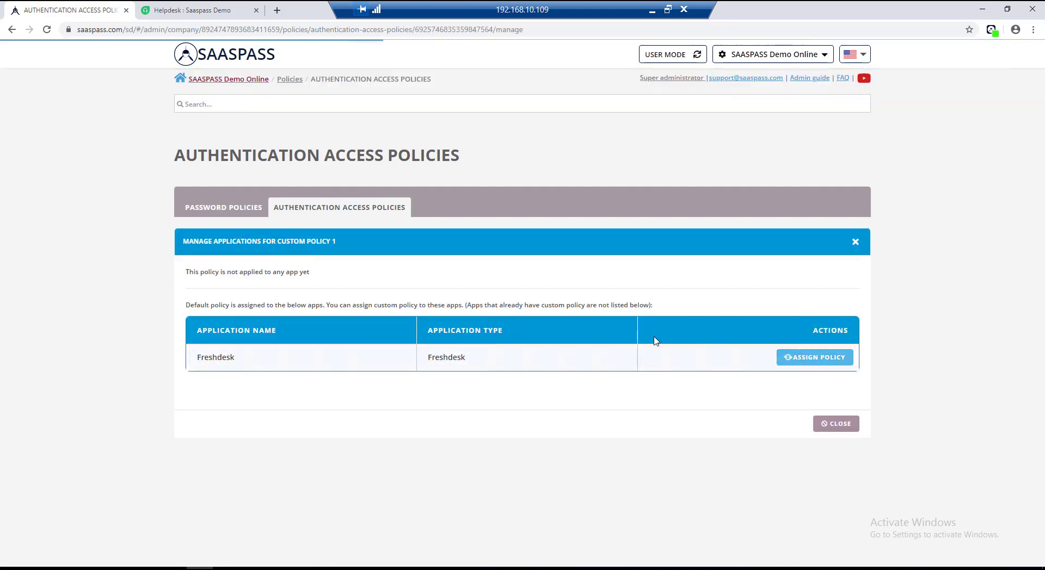
click(813, 357)
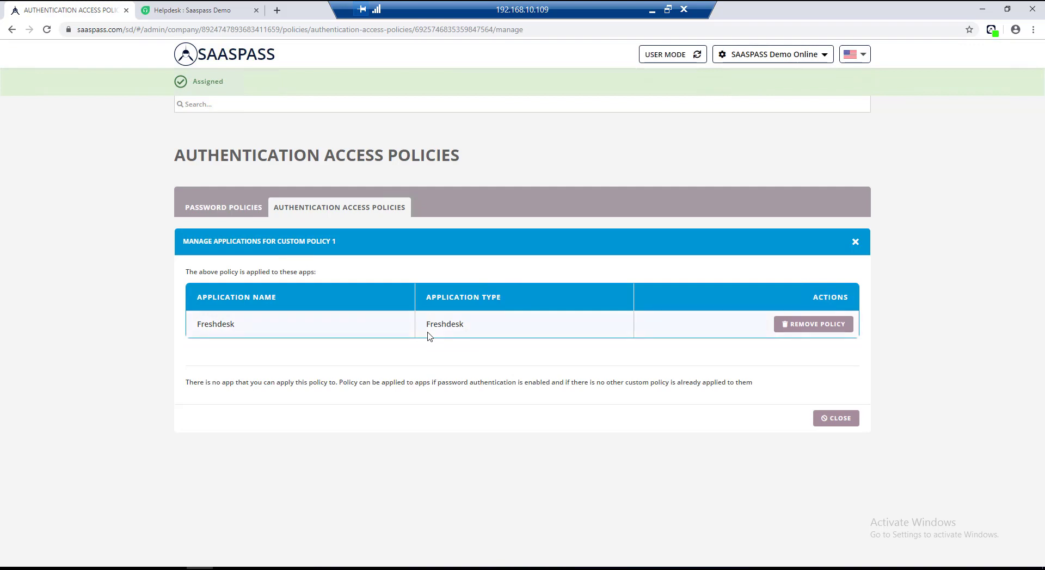
mouse_move(545, 298)
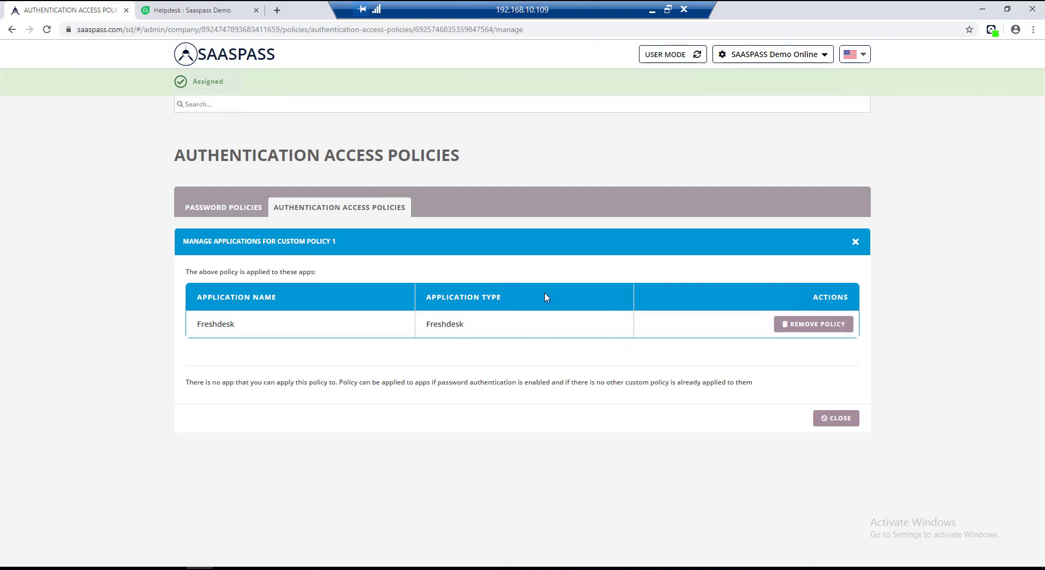